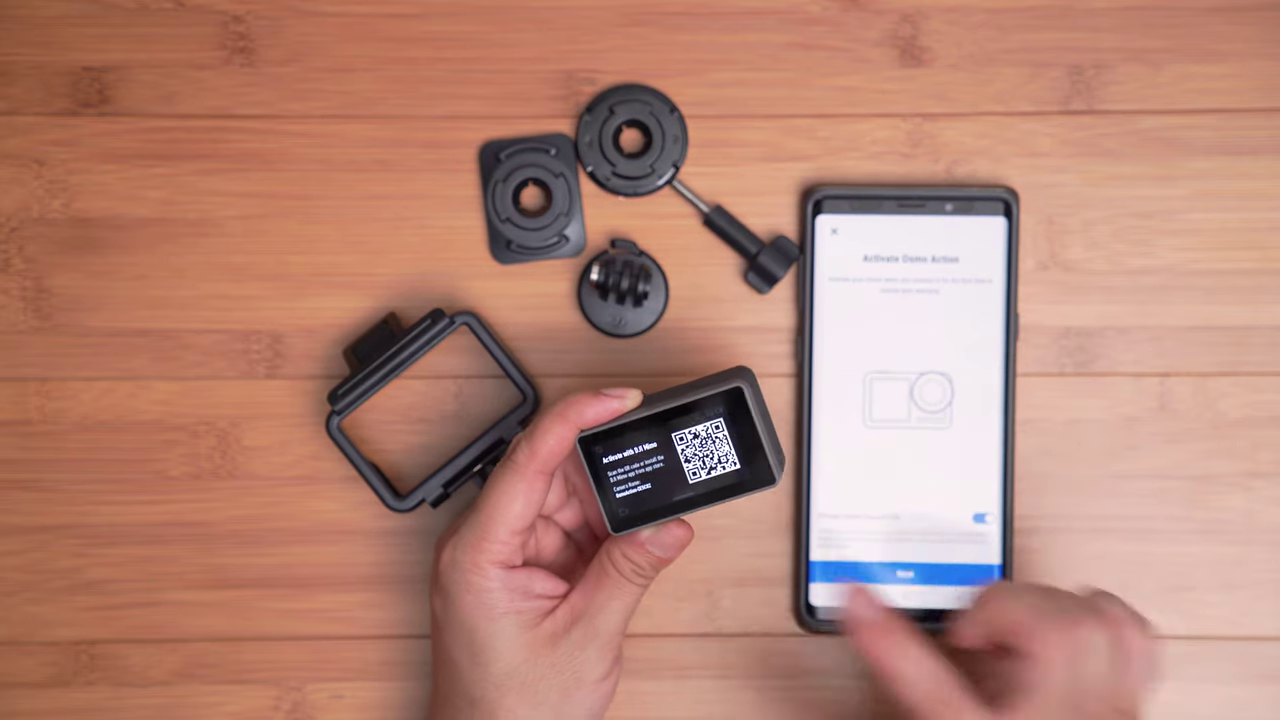
Step: Proceed with Next on the Activate Osmo Action screen to bring up the activation dialog
left_click(916, 572)
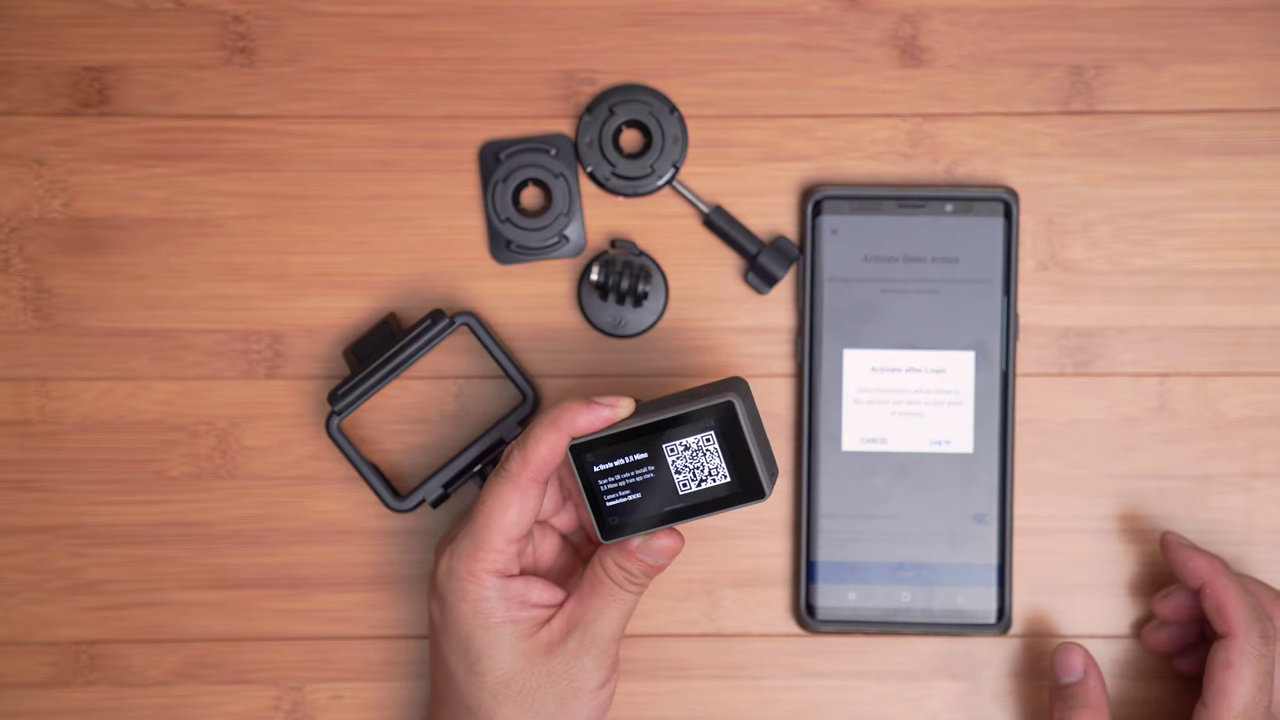